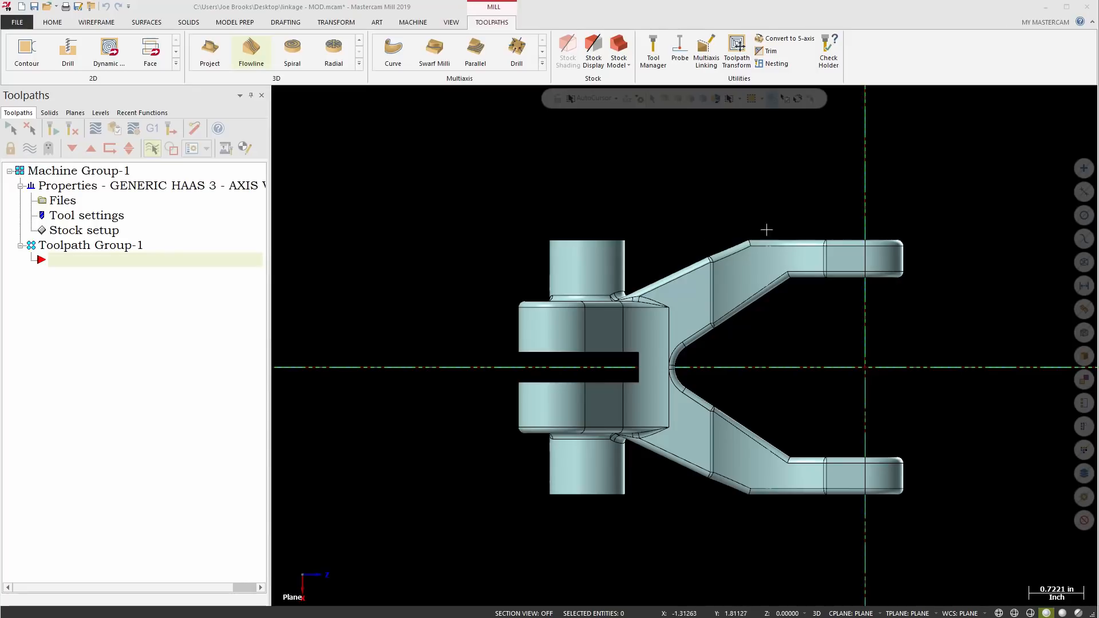
pyautogui.moveTo(663, 195)
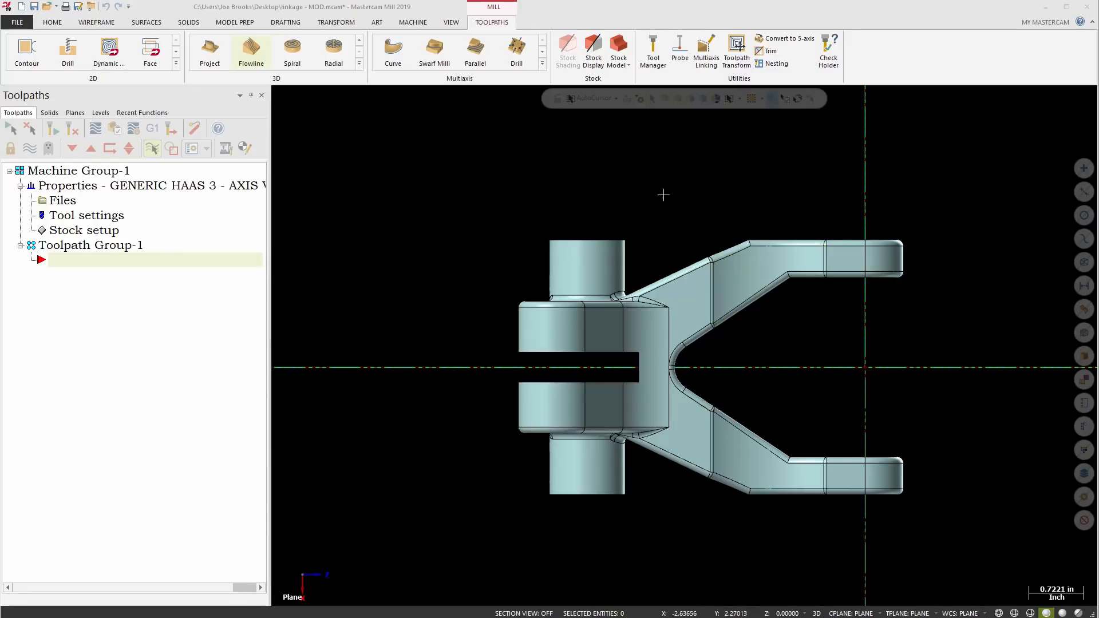
# Start a Surface Finish Flowline toolpath with the slanted upper arm face as its drive surface.
pyautogui.click(358, 68)
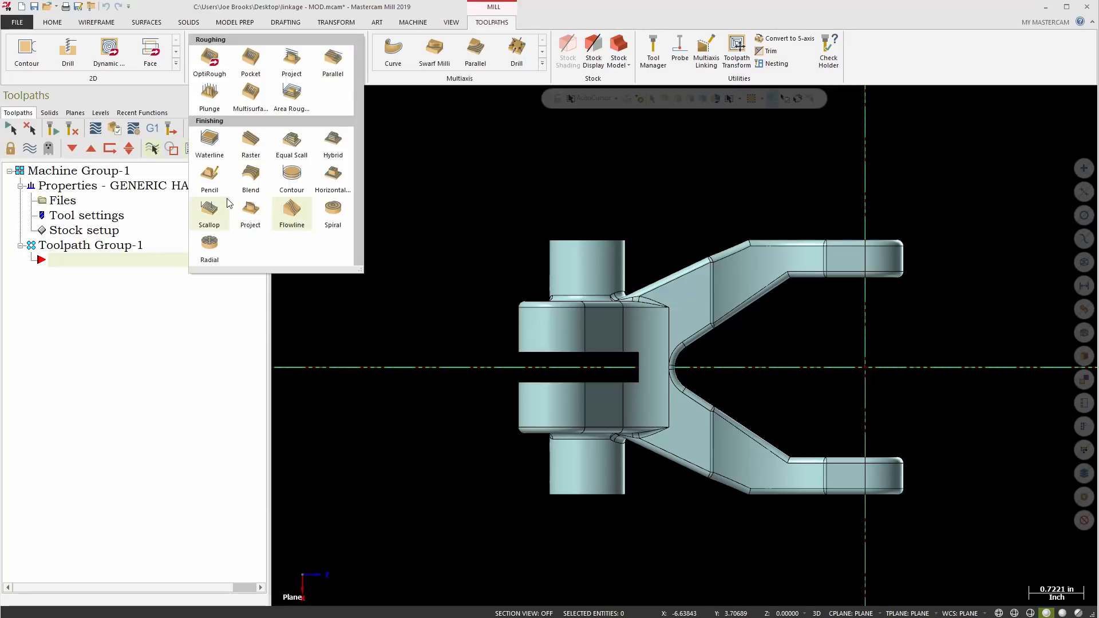
pyautogui.click(291, 214)
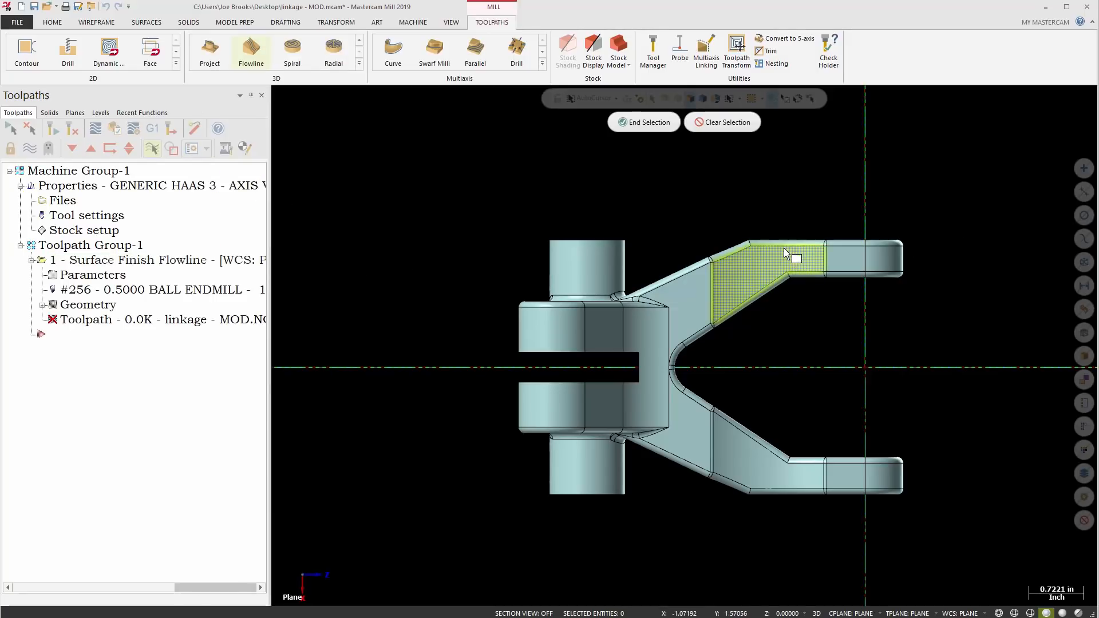
pyautogui.click(642, 122)
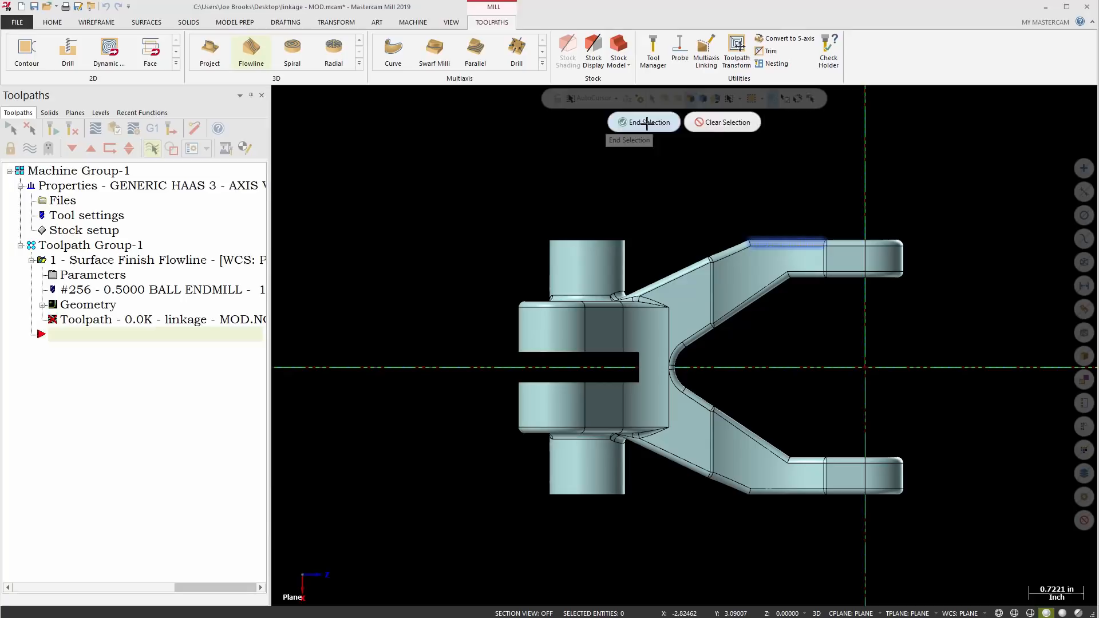
pyautogui.click(643, 122)
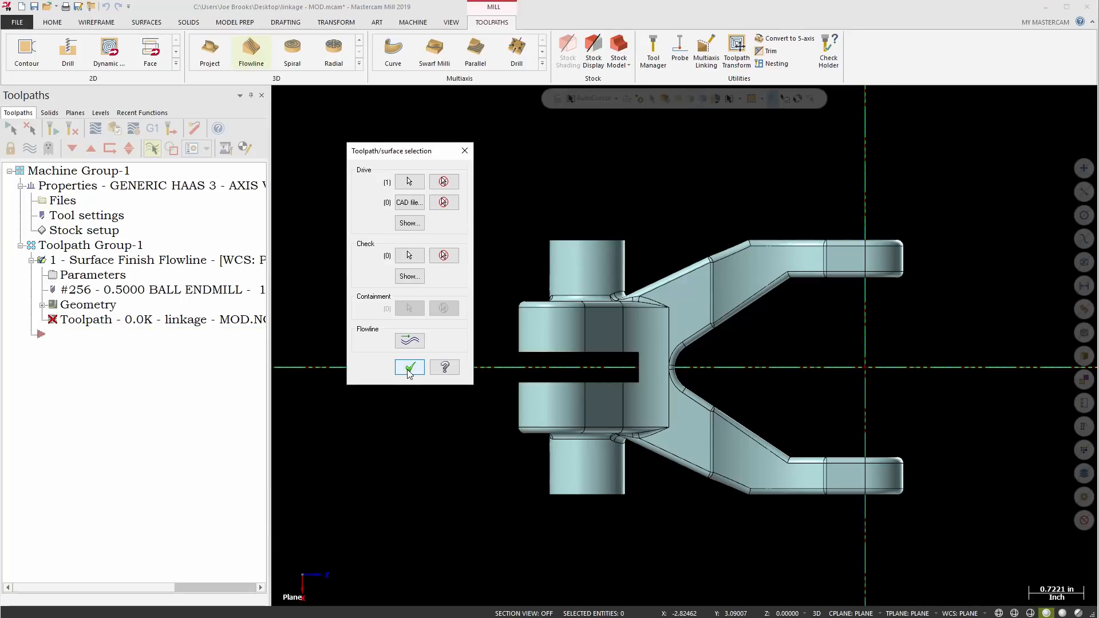
# Accept the surface selection and review the operation's coolant settings, leaving them unchanged.
pyautogui.click(410, 367)
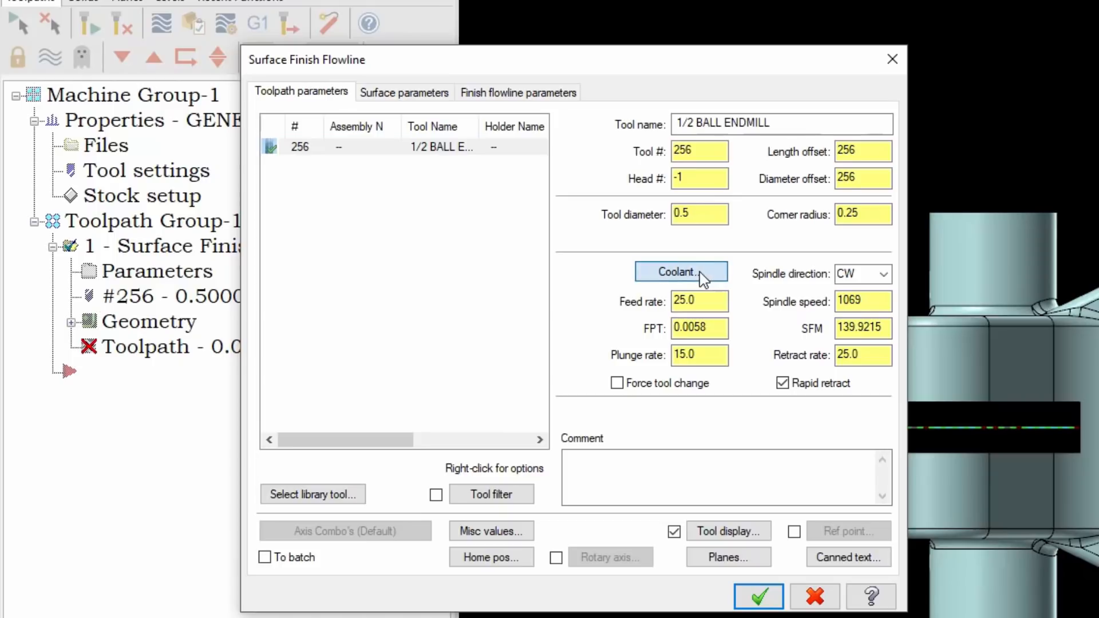
pyautogui.click(680, 272)
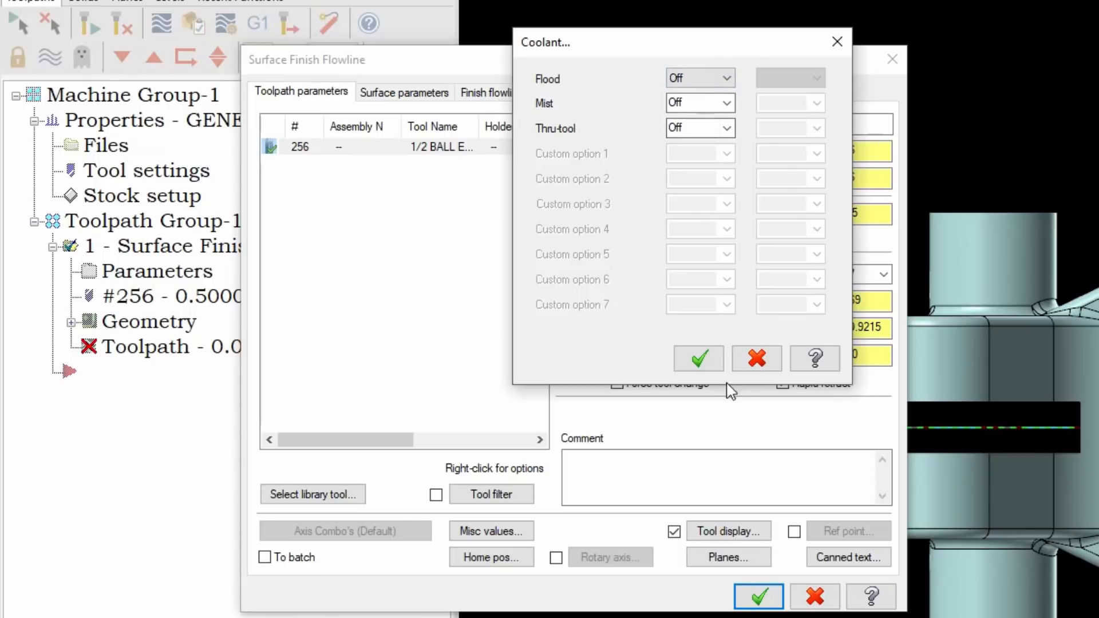
pyautogui.click(697, 359)
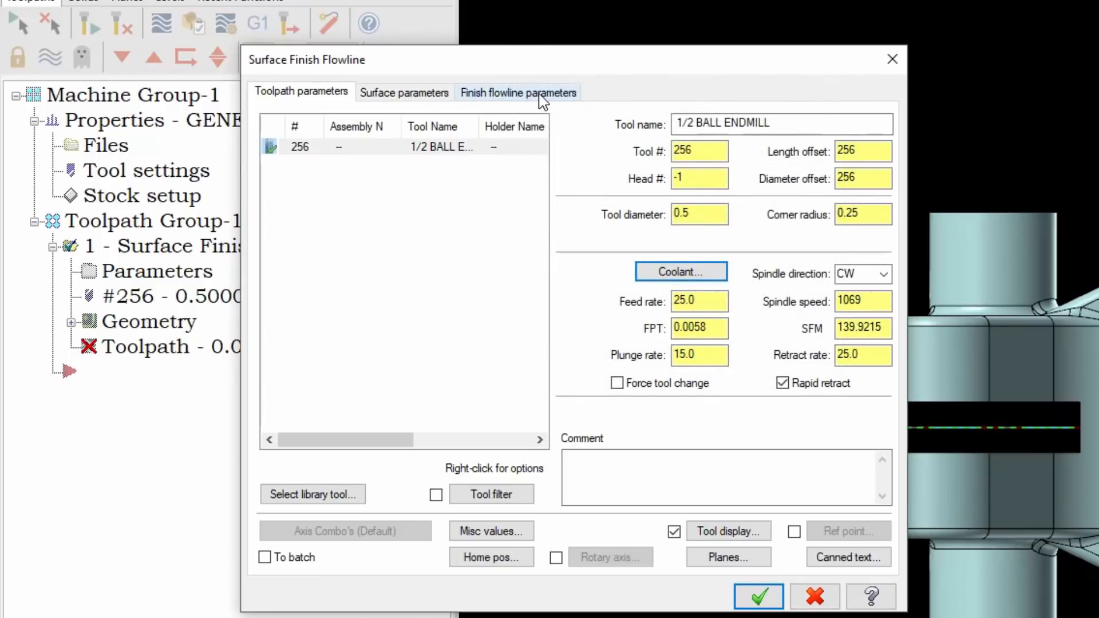
# Review the finish flowline total tolerance (0.001, no arc filtering) and leave it unchanged.
pyautogui.click(517, 91)
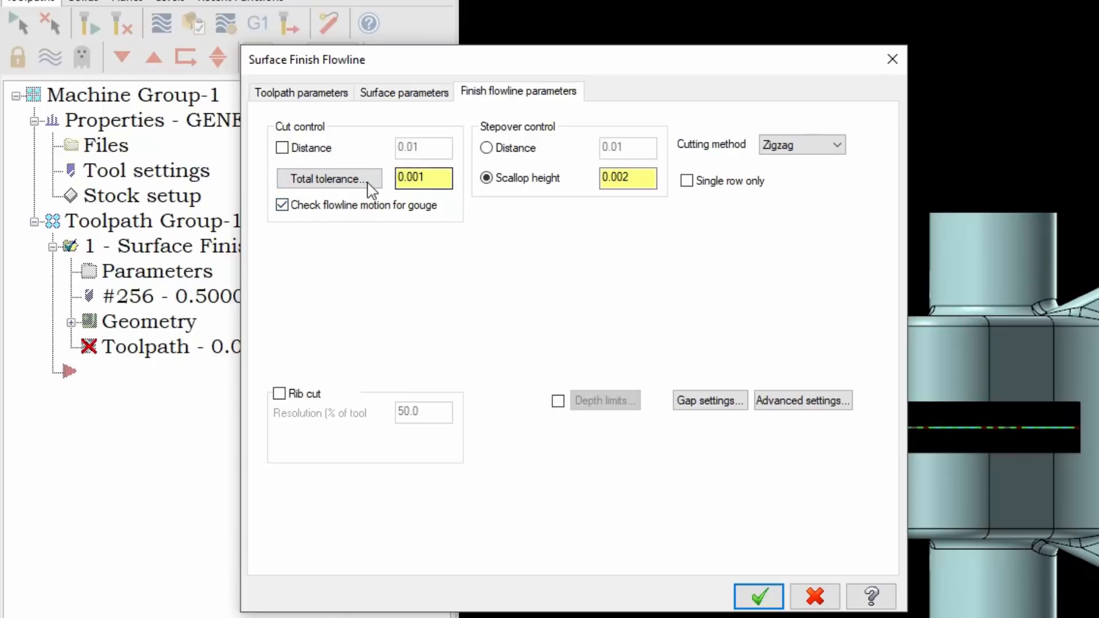
pyautogui.click(329, 179)
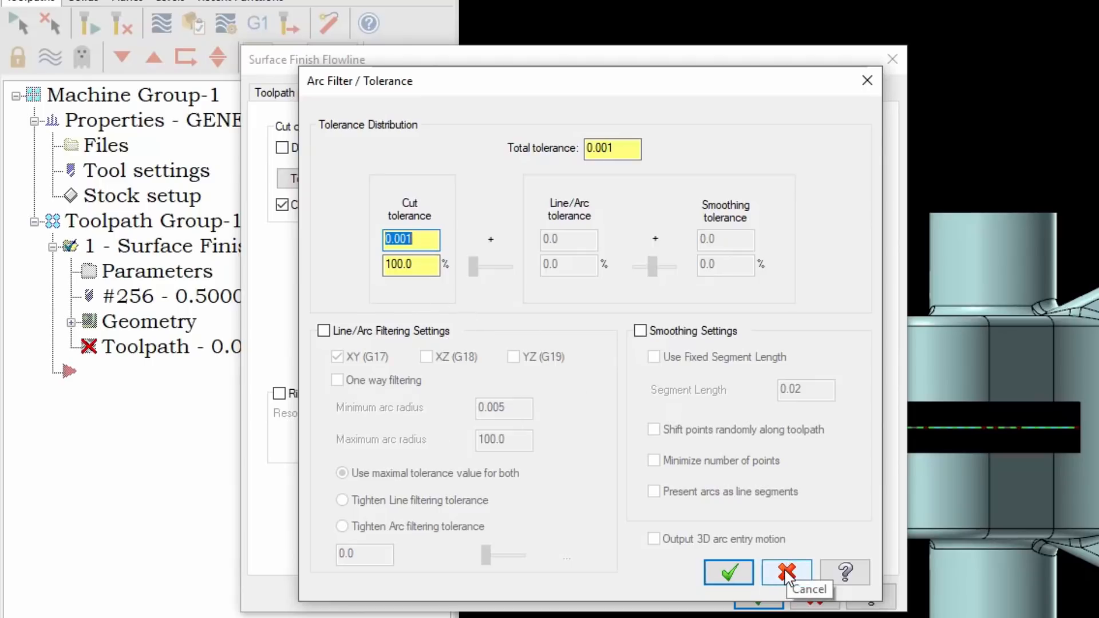
pyautogui.click(786, 573)
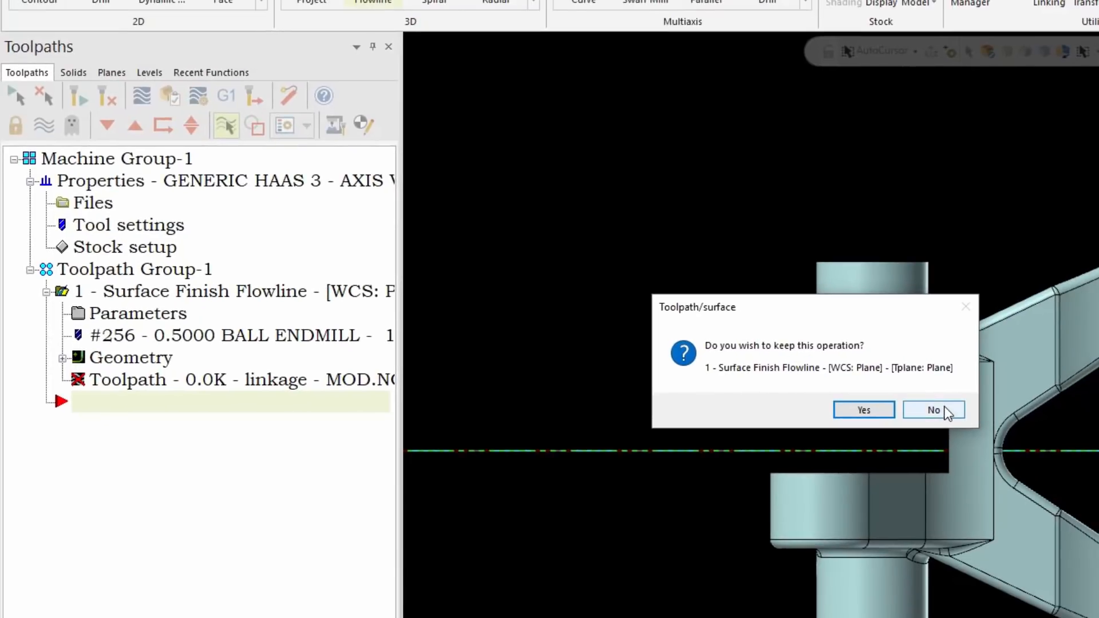
# Discard the Flowline operation and bring up the Machine Group Properties.
pyautogui.click(934, 410)
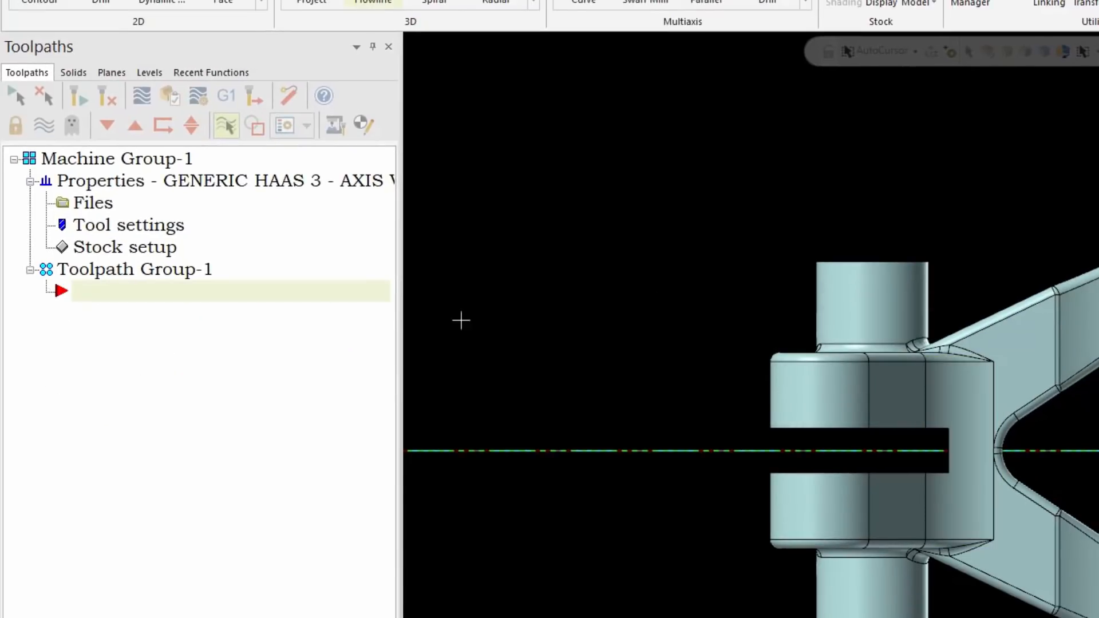
pyautogui.doubleClick(99, 180)
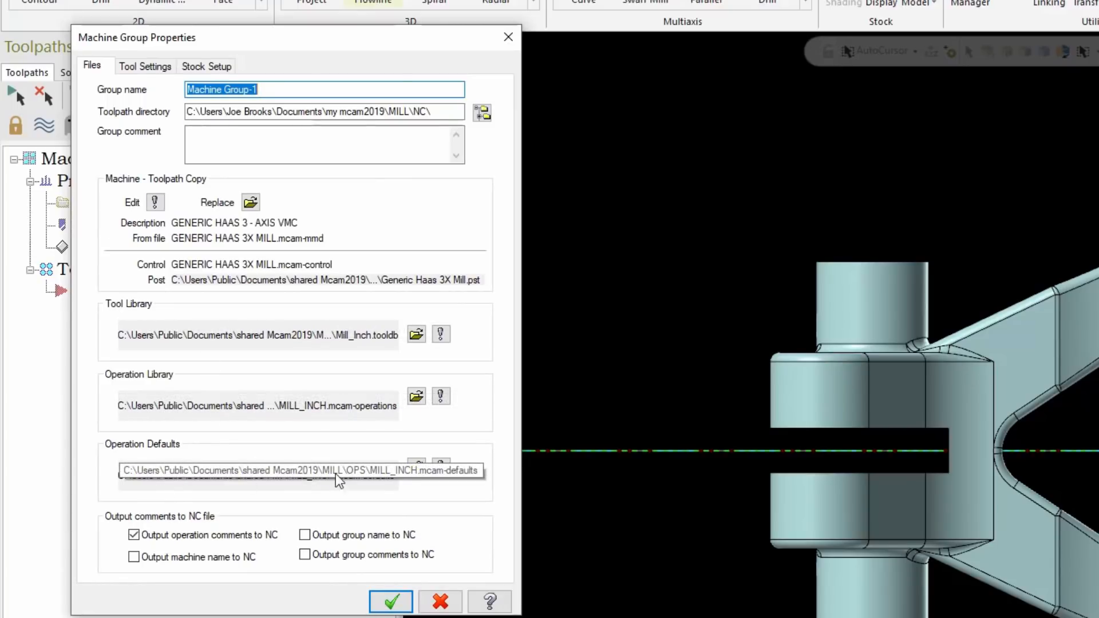
pyautogui.moveTo(413, 494)
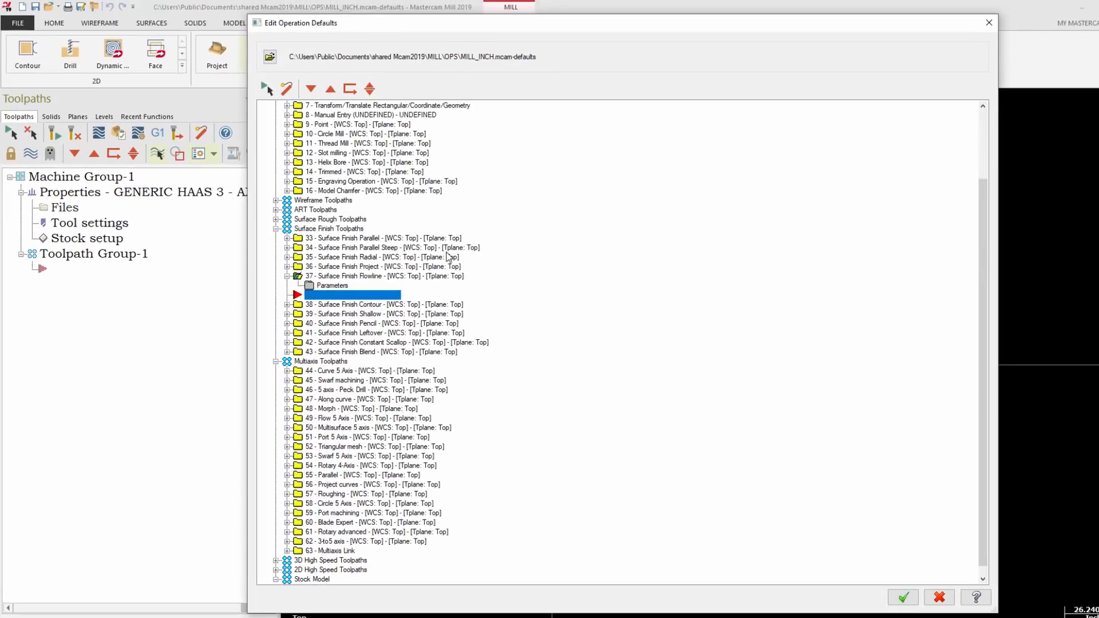
# Select every operation under Machine Group-1 in the defaults file and show its actions.
pyautogui.scroll(3)
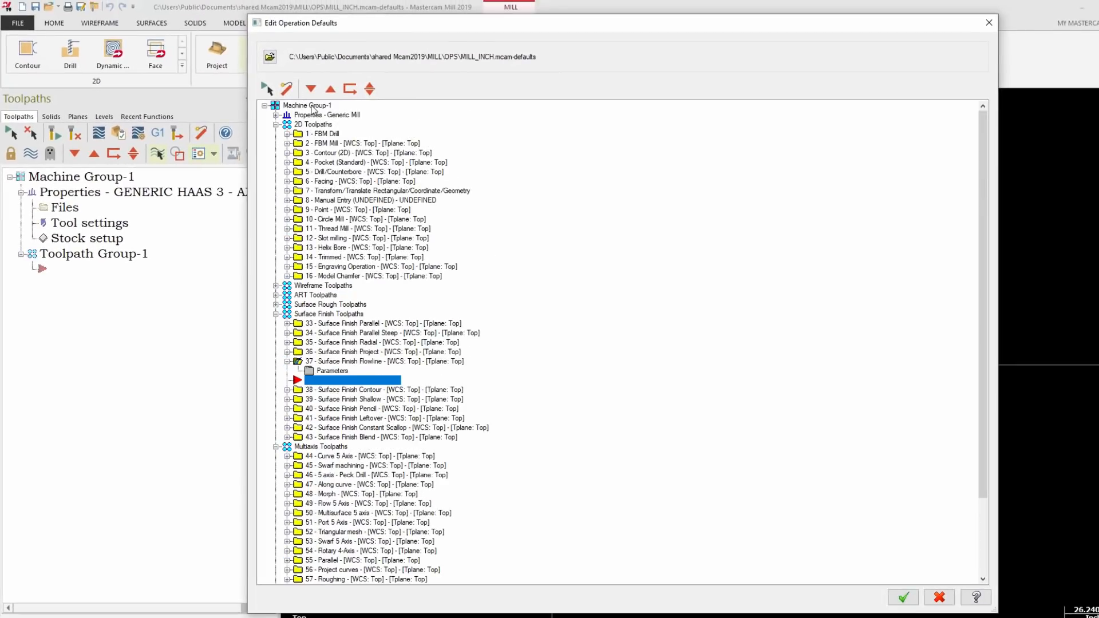
pyautogui.click(307, 105)
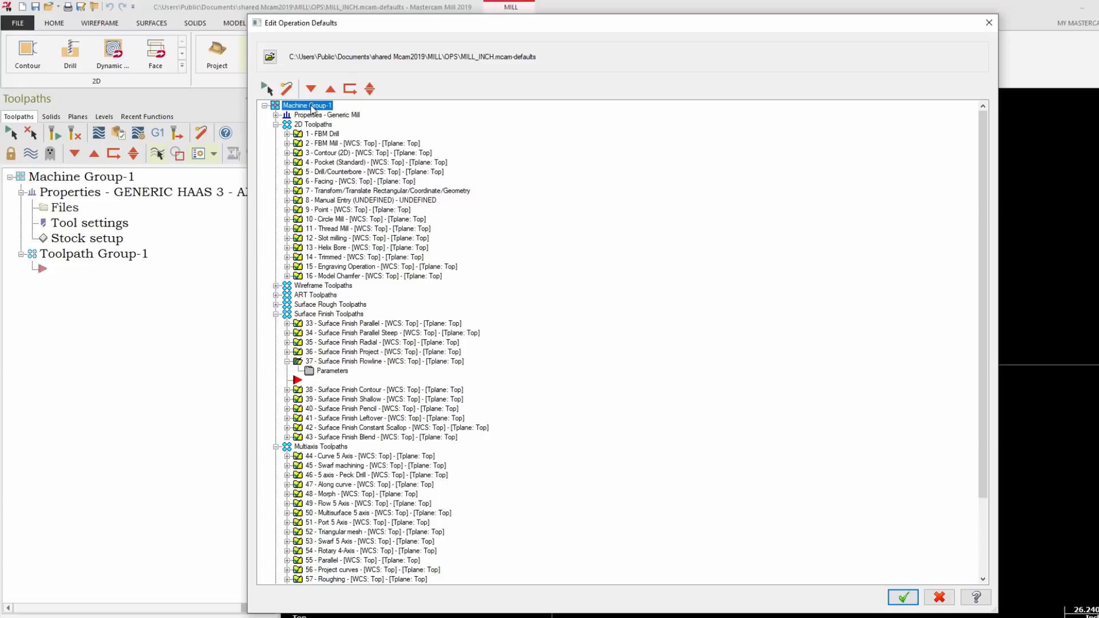
pyautogui.rightClick(307, 105)
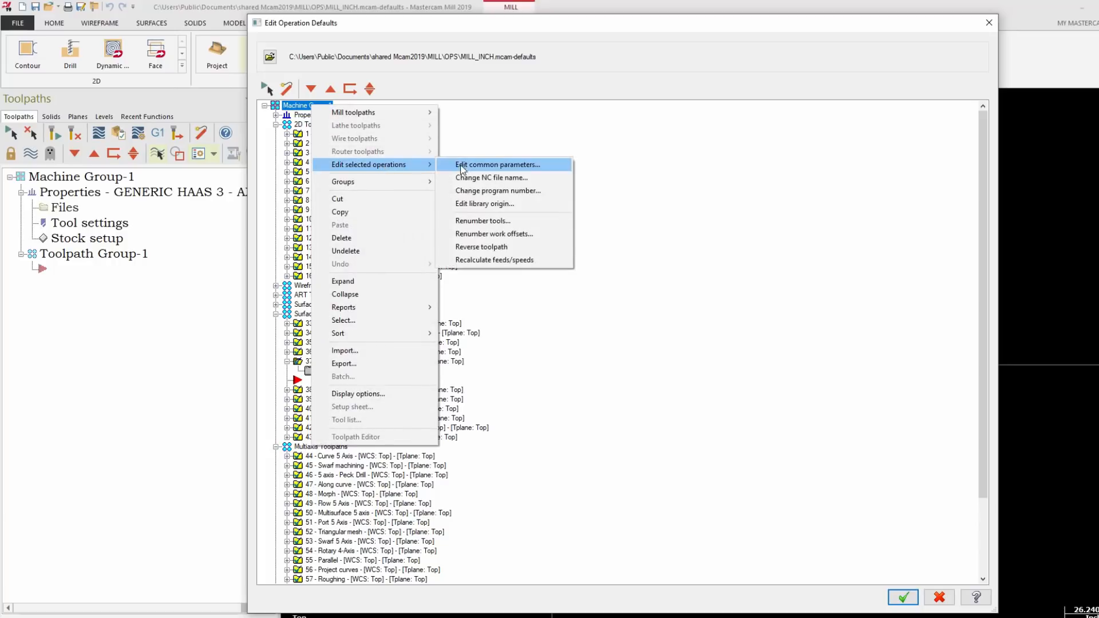
# Turn flood coolant on as a common parameter for all default operations and apply it.
pyautogui.click(498, 163)
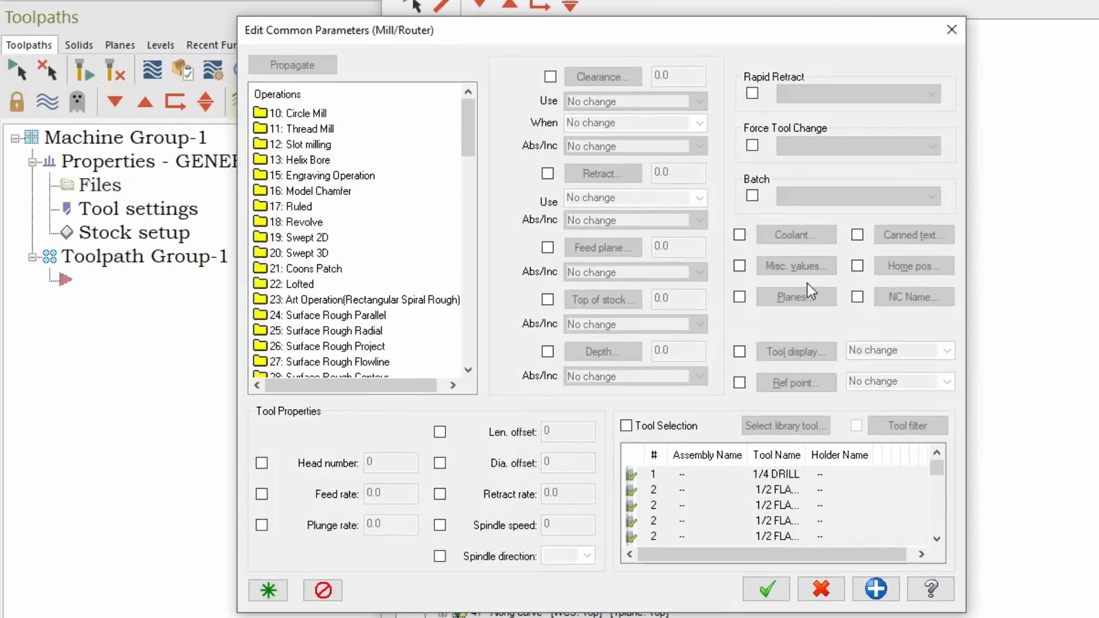
pyautogui.moveTo(757, 252)
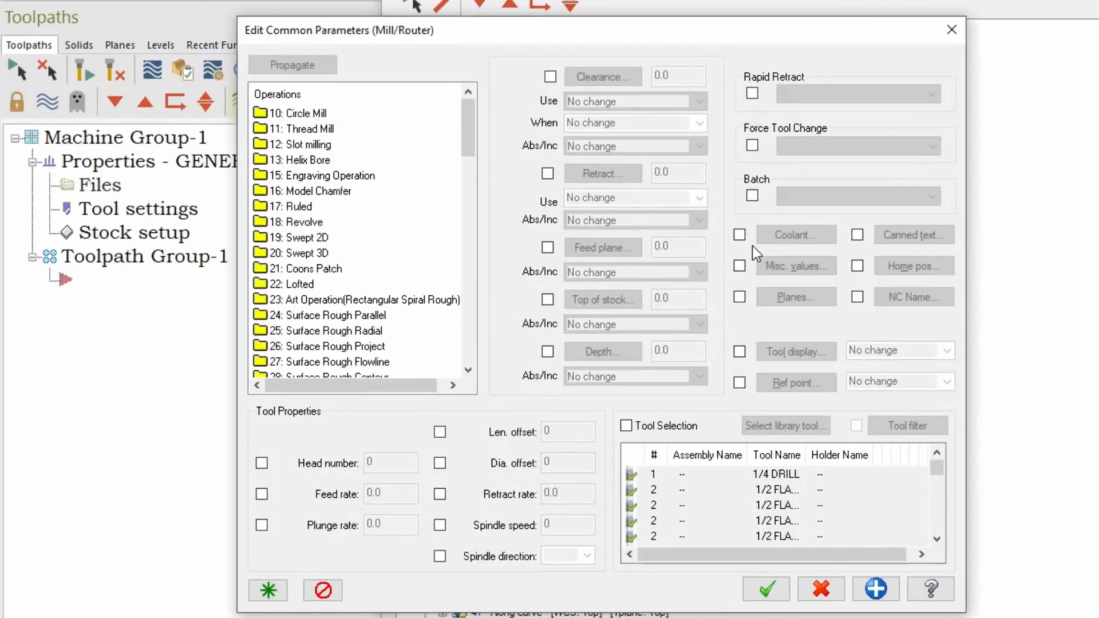
pyautogui.click(795, 235)
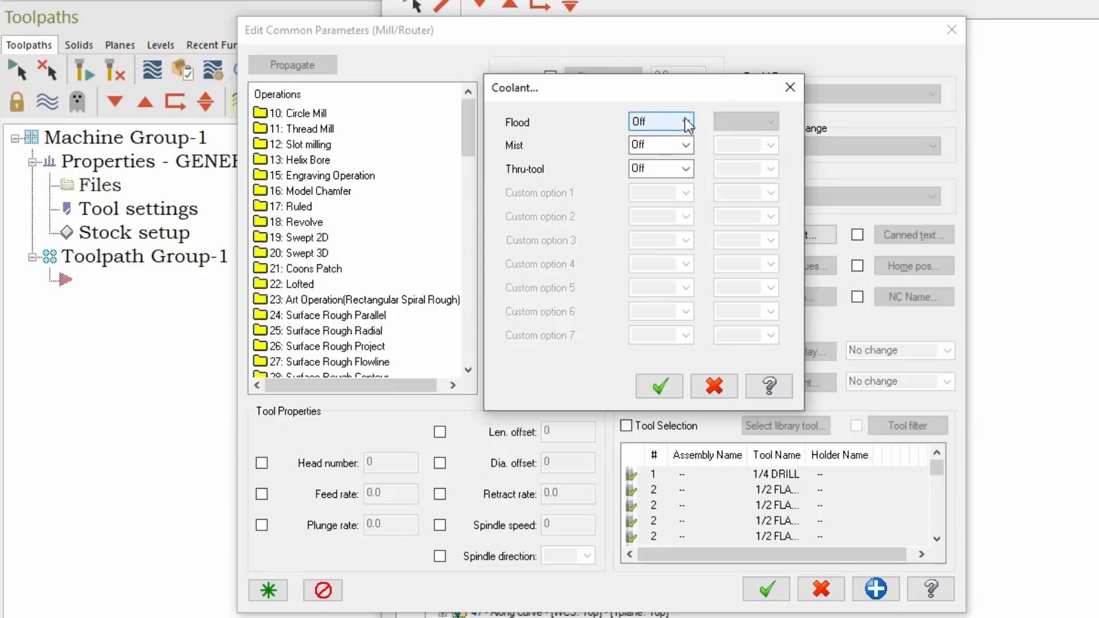
pyautogui.click(655, 122)
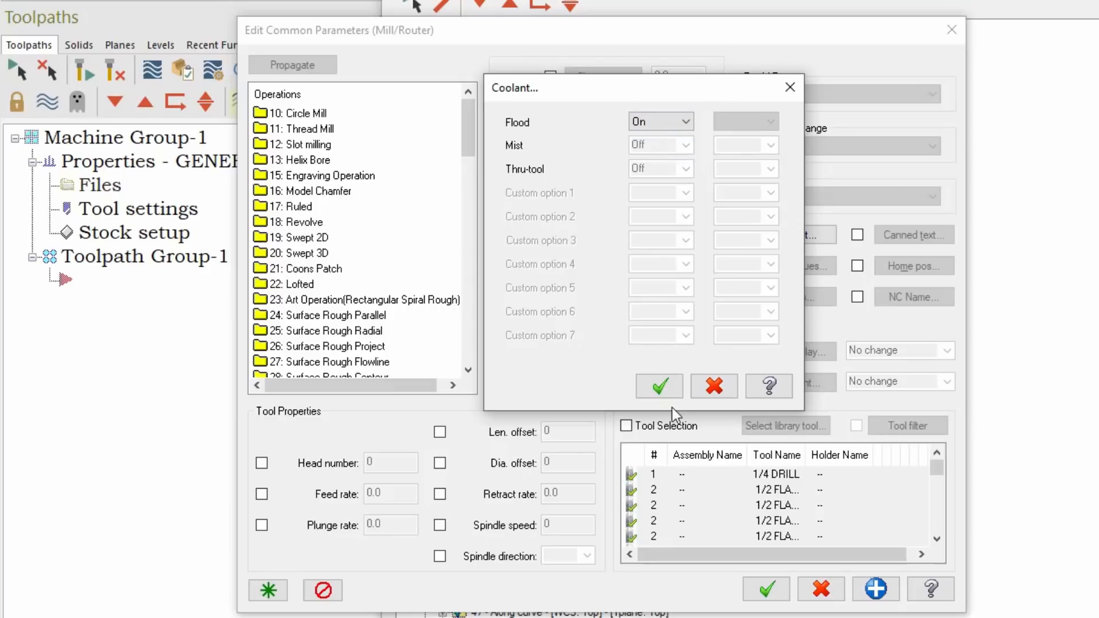
pyautogui.click(658, 386)
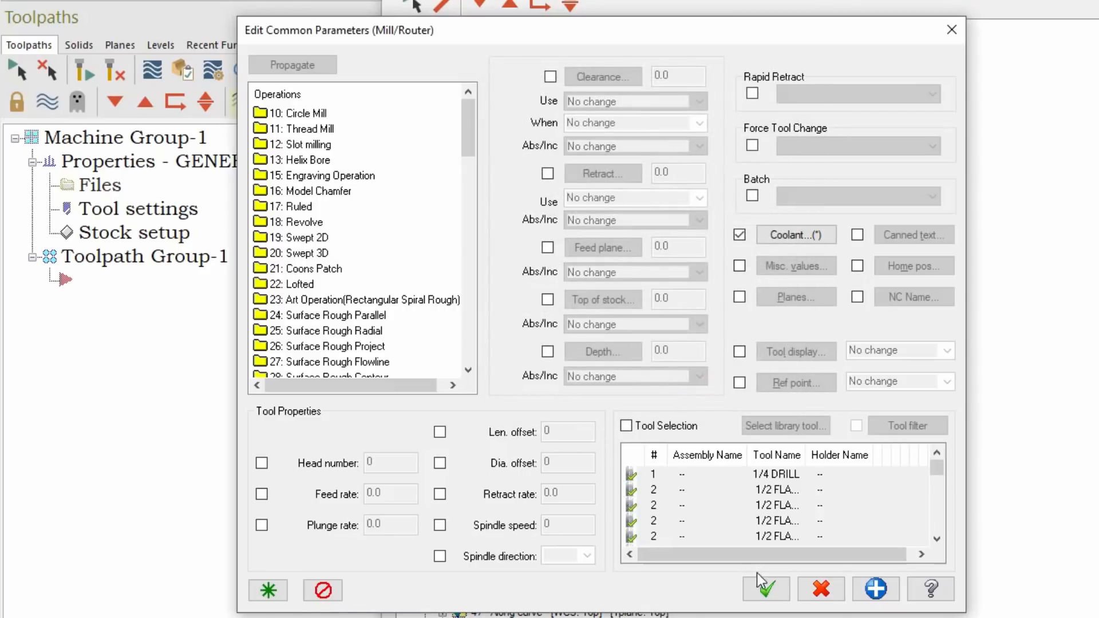
pyautogui.click(764, 588)
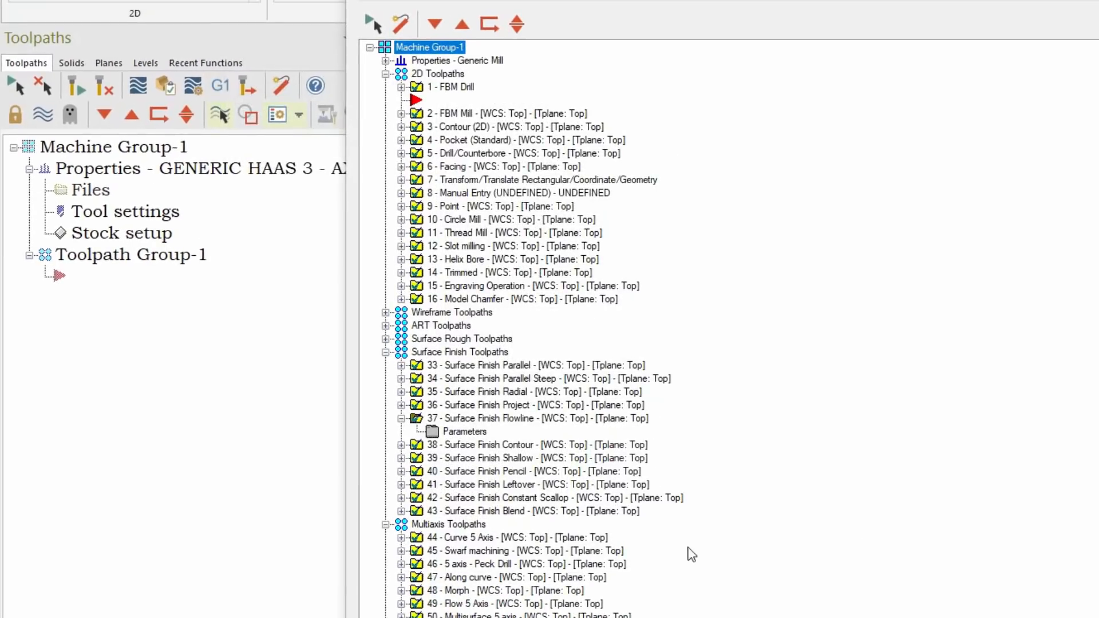
pyautogui.moveTo(668, 518)
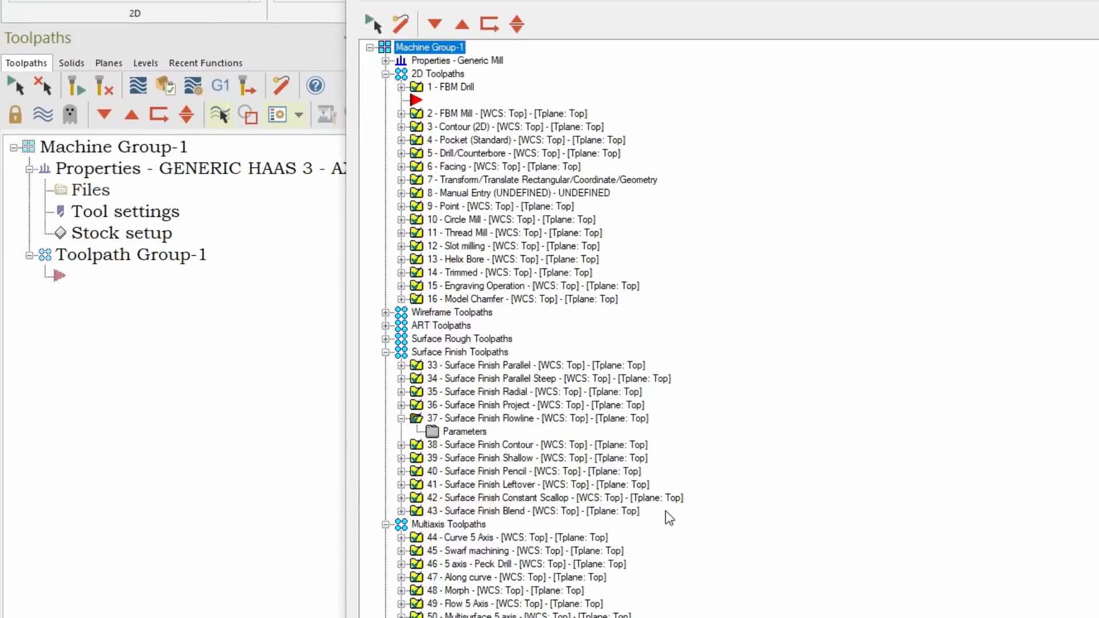
pyautogui.moveTo(507, 453)
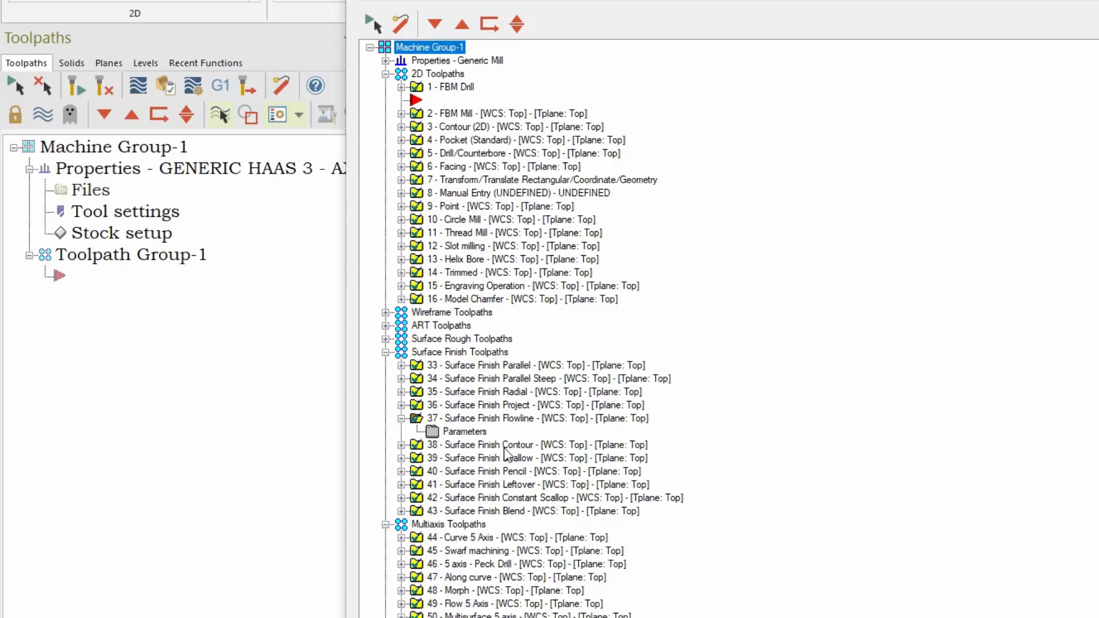
pyautogui.moveTo(501, 437)
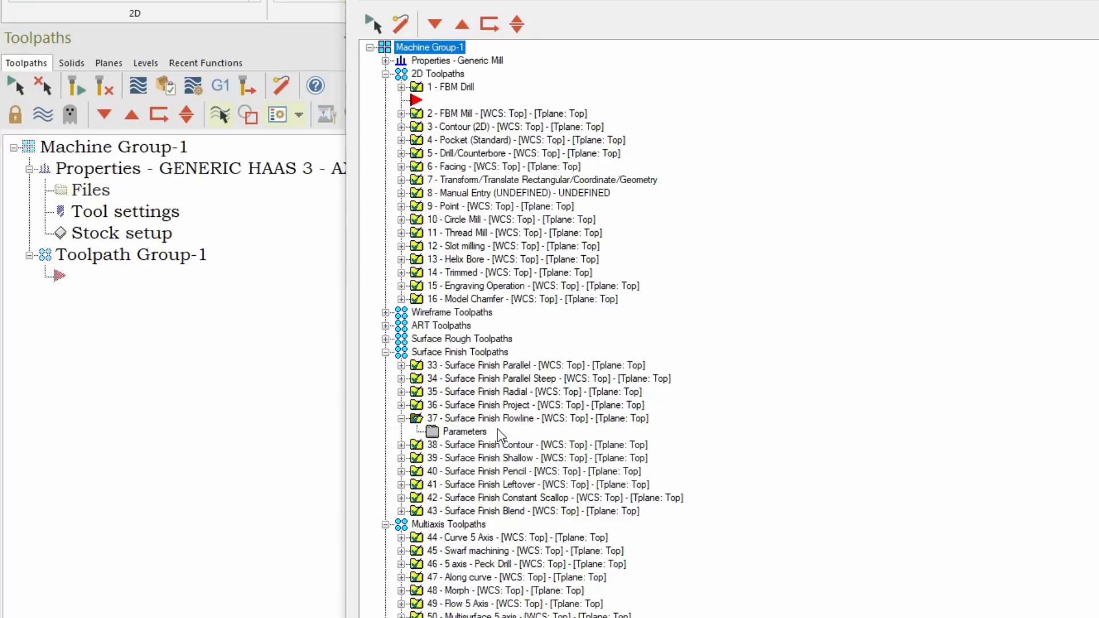
pyautogui.moveTo(536, 428)
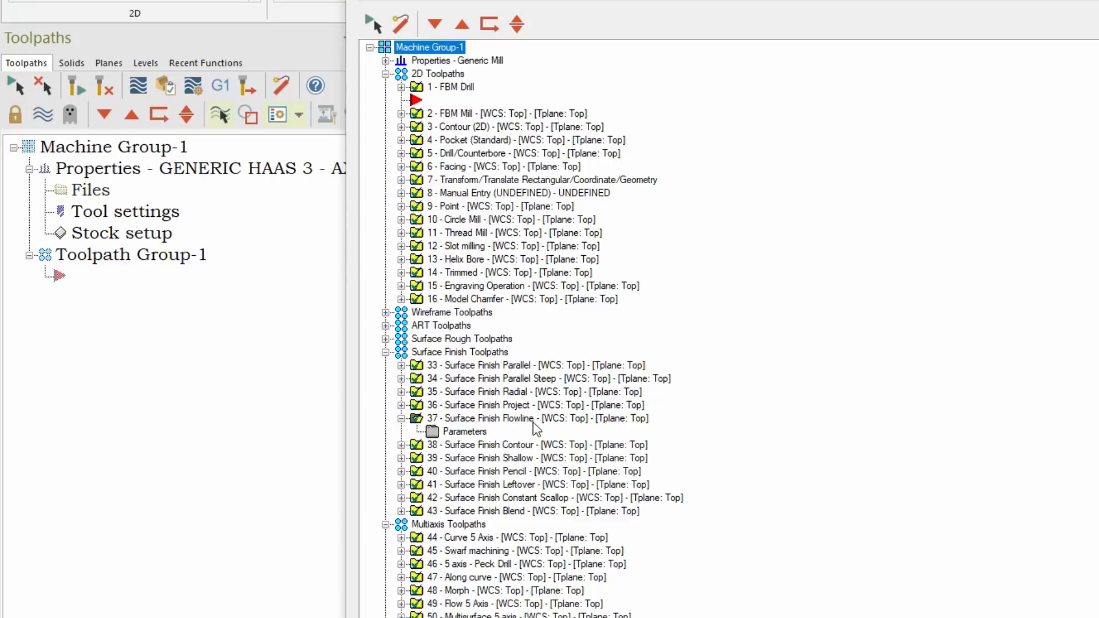
pyautogui.moveTo(567, 439)
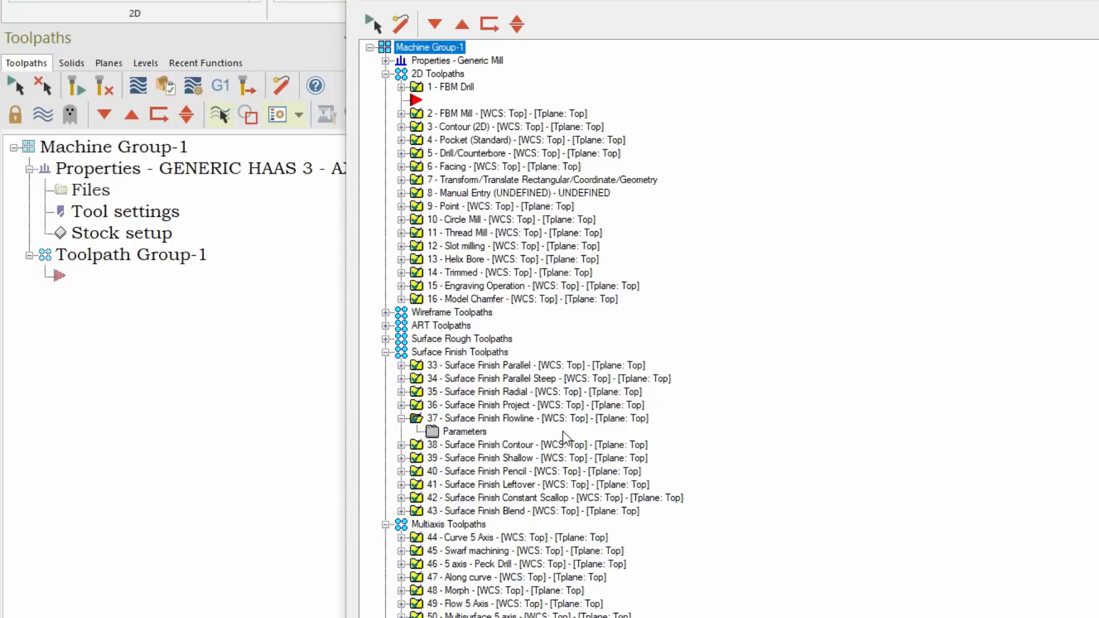
pyautogui.moveTo(469, 431)
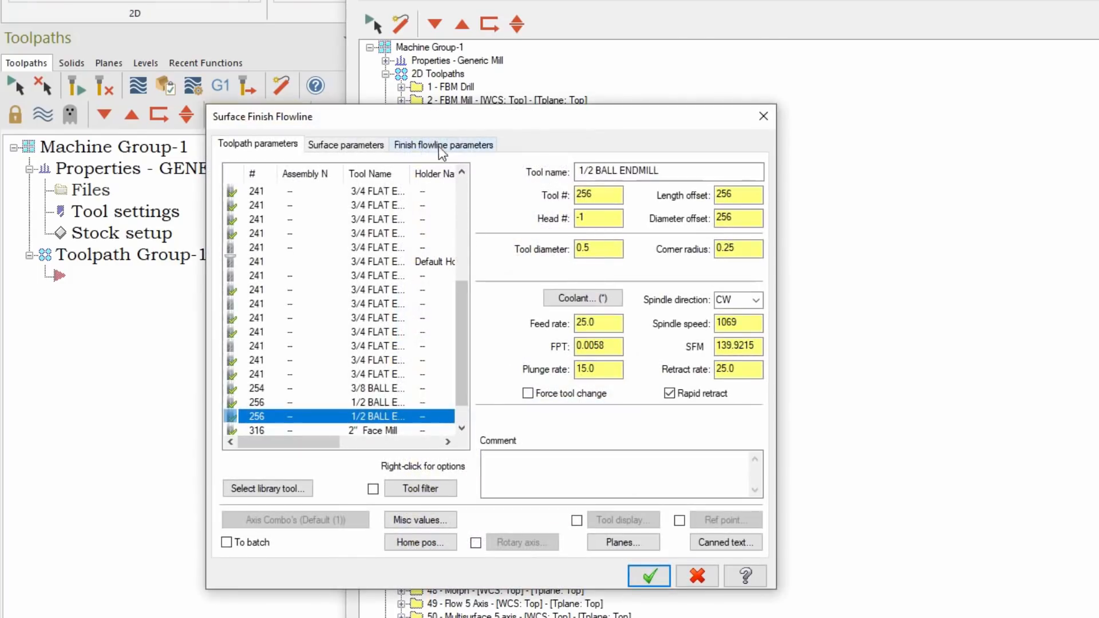
# Set the Flowline default's total tolerance to 0.003 in the finish flowline parameters.
pyautogui.click(443, 145)
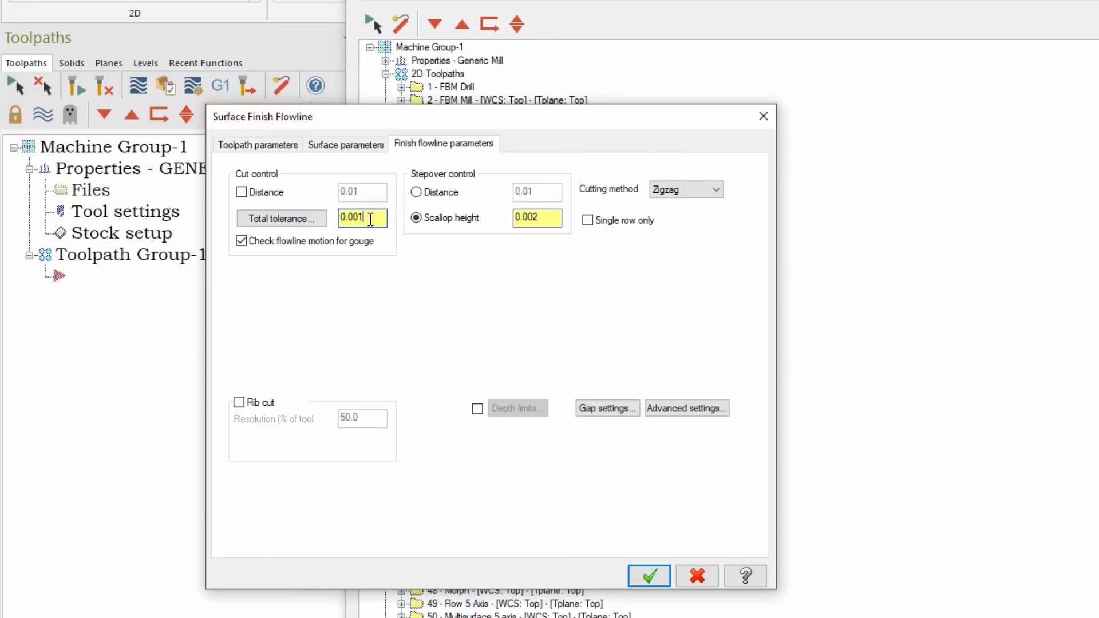
pyautogui.write('0.003')
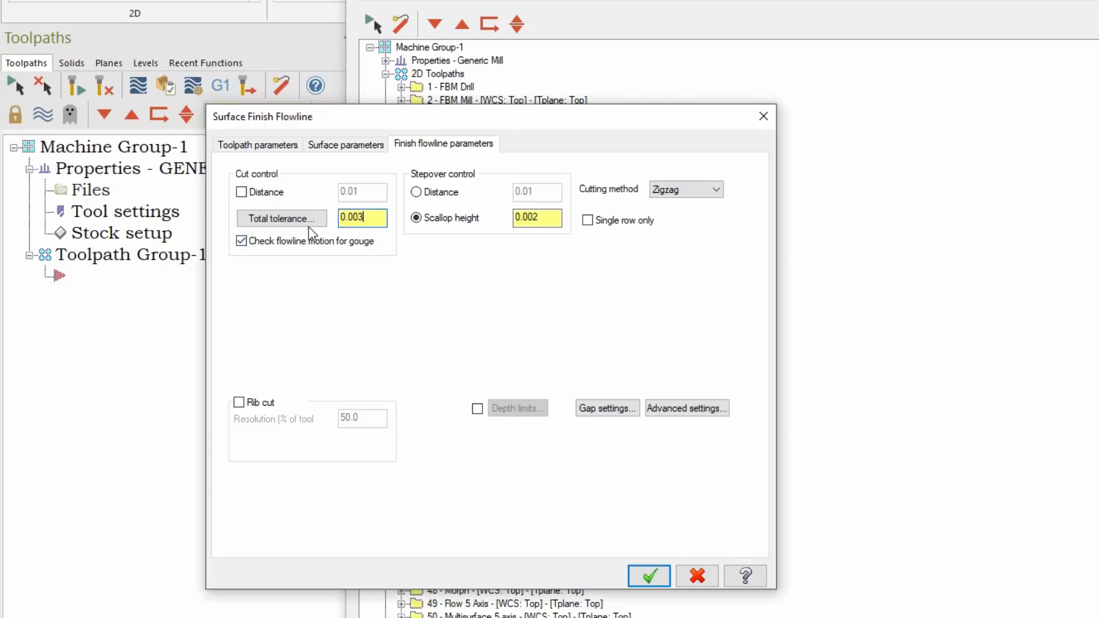
# Enable line/arc filtering in XY, XZ and YZ at 95% for the Flowline default tolerance.
pyautogui.click(281, 217)
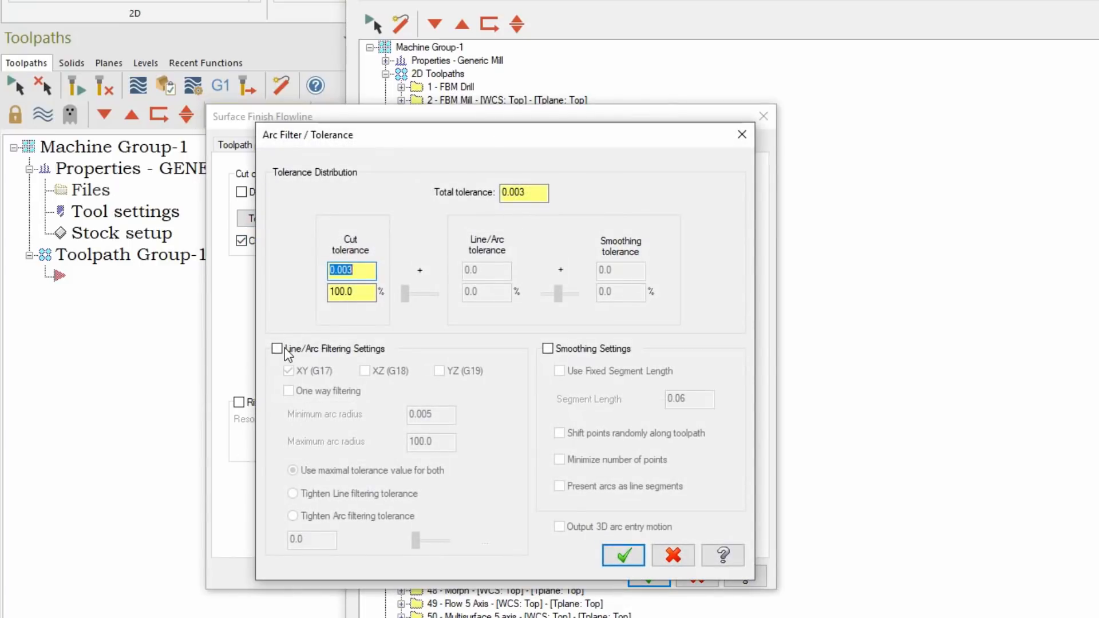
pyautogui.click(277, 349)
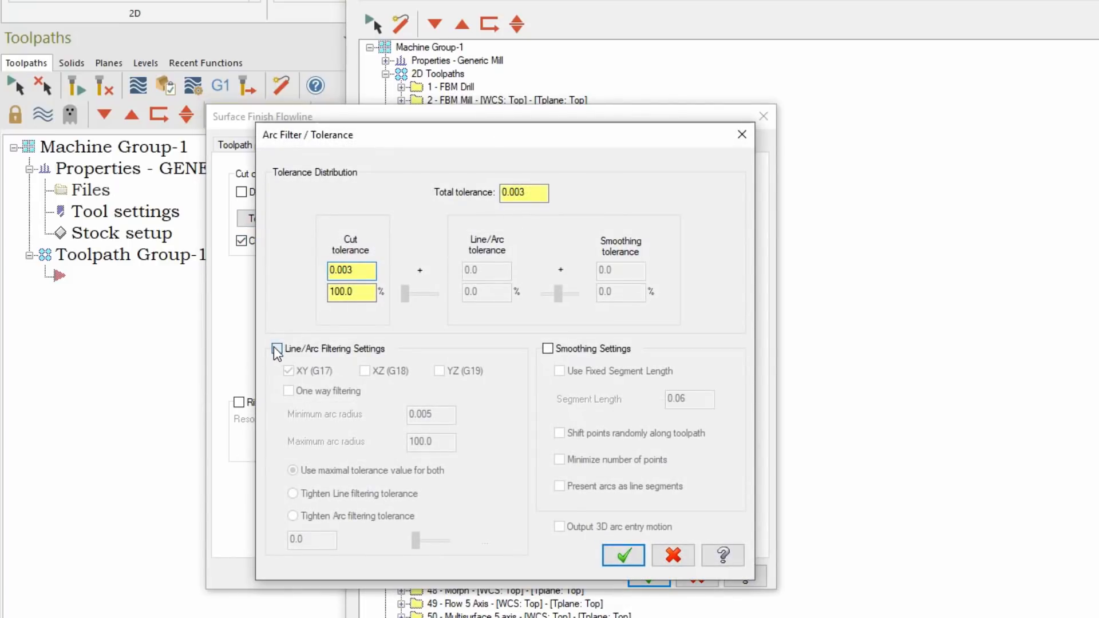
pyautogui.click(276, 348)
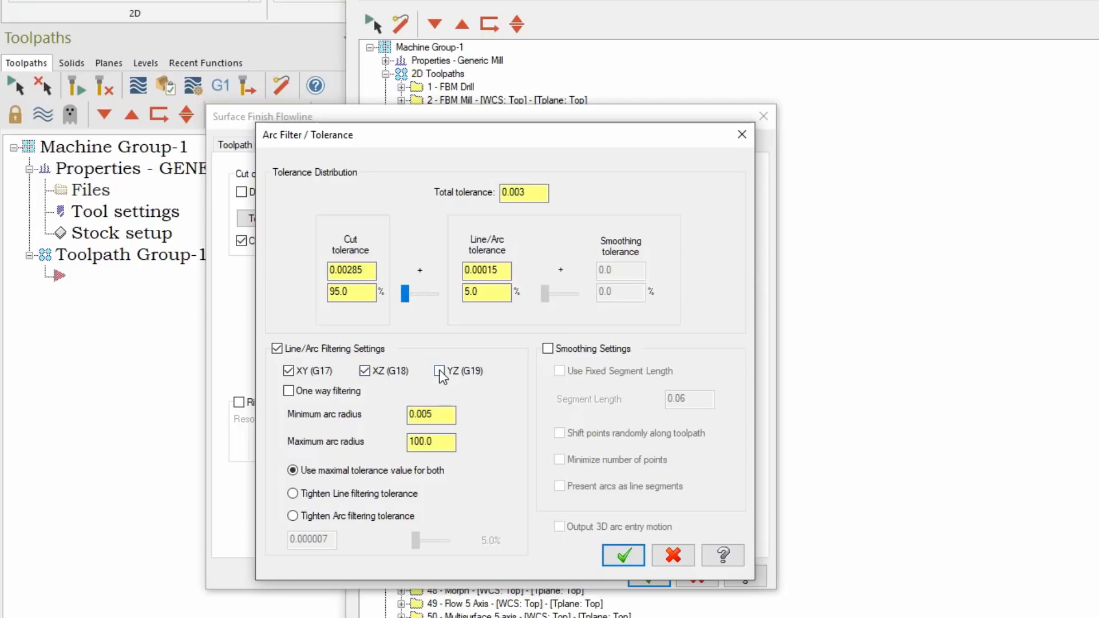
pyautogui.click(440, 371)
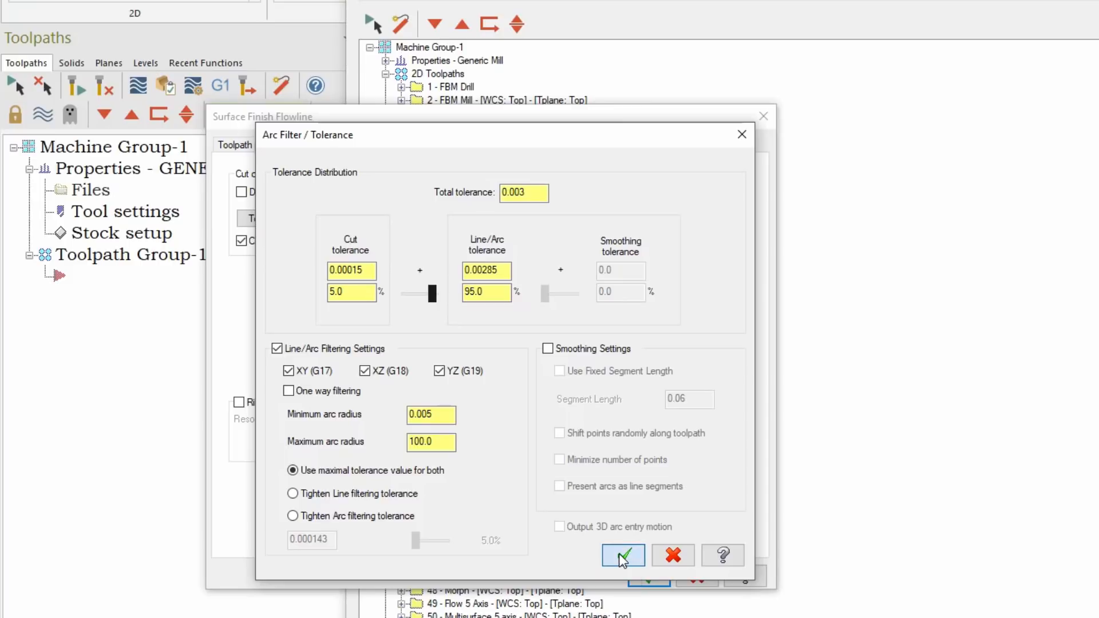
pyautogui.click(622, 555)
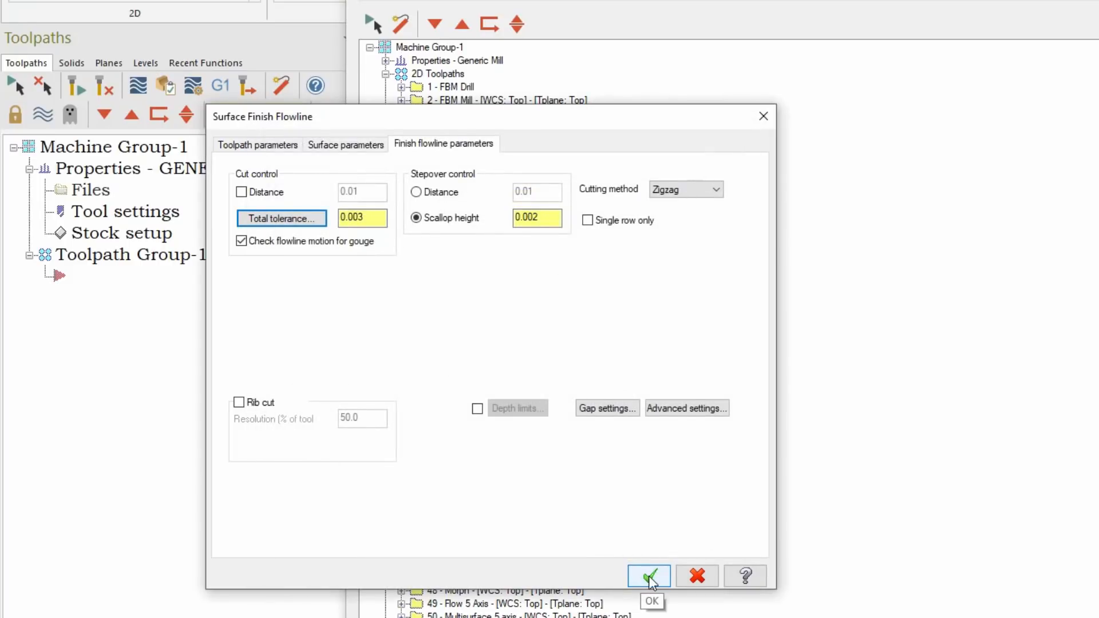
# Save the Flowline defaults and close the operation defaults and machine group properties.
pyautogui.click(647, 576)
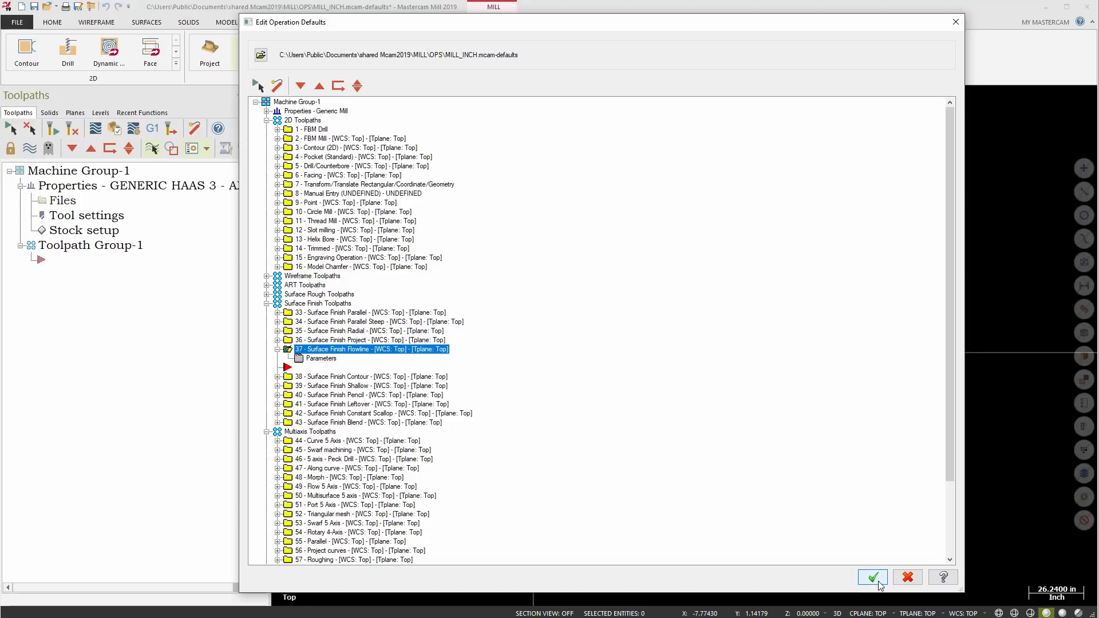
pyautogui.click(872, 575)
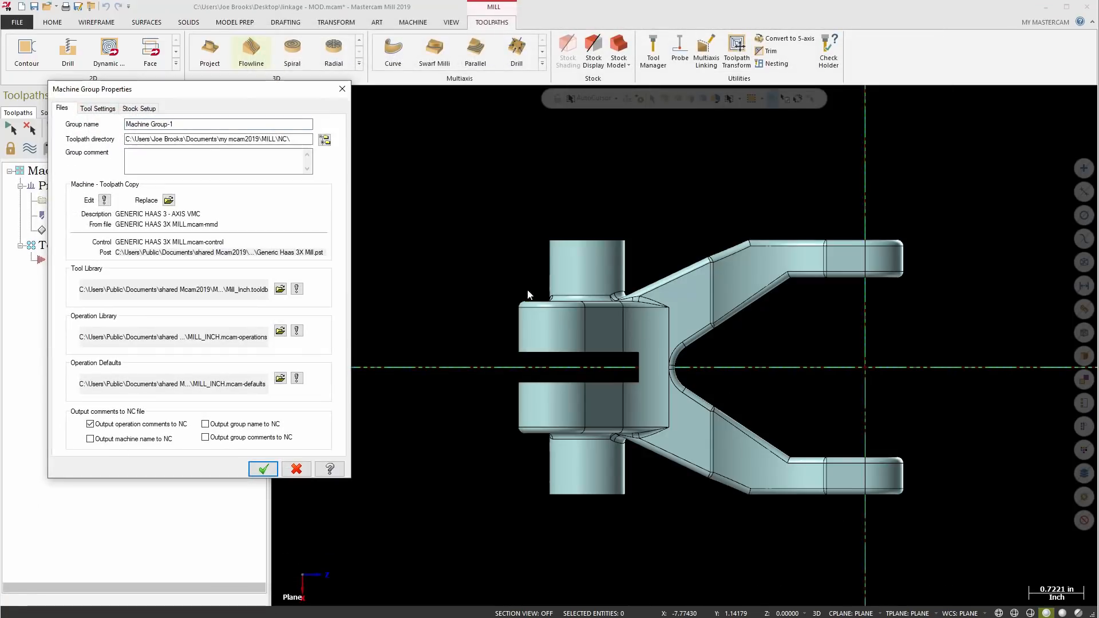
pyautogui.click(263, 468)
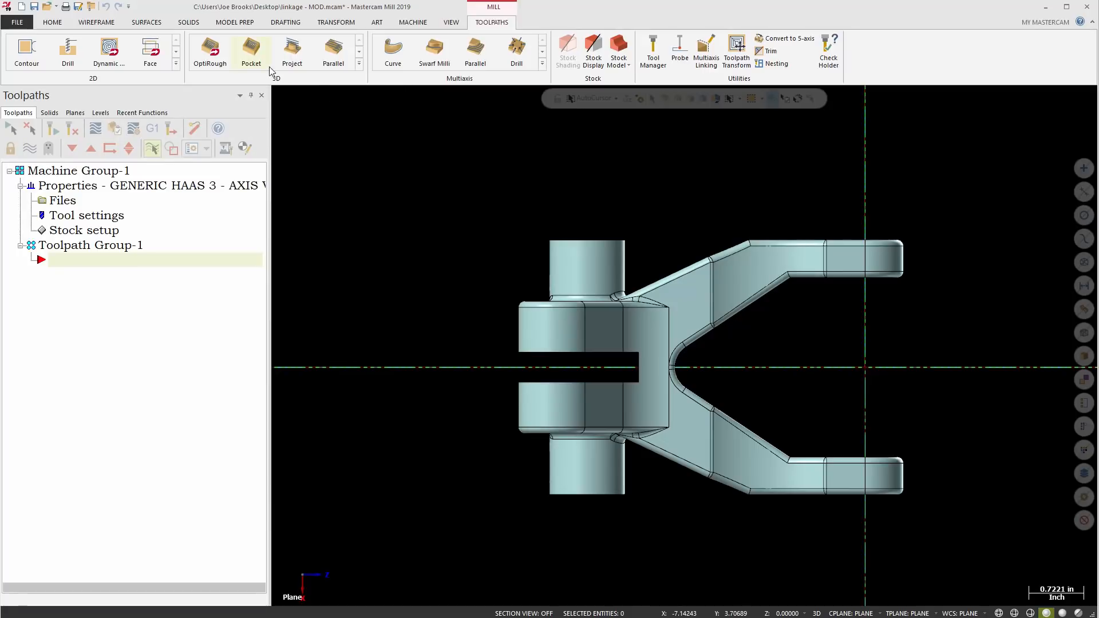
# Create a new Surface Finish Flowline toolpath with the arm surface as drive surface.
pyautogui.click(359, 49)
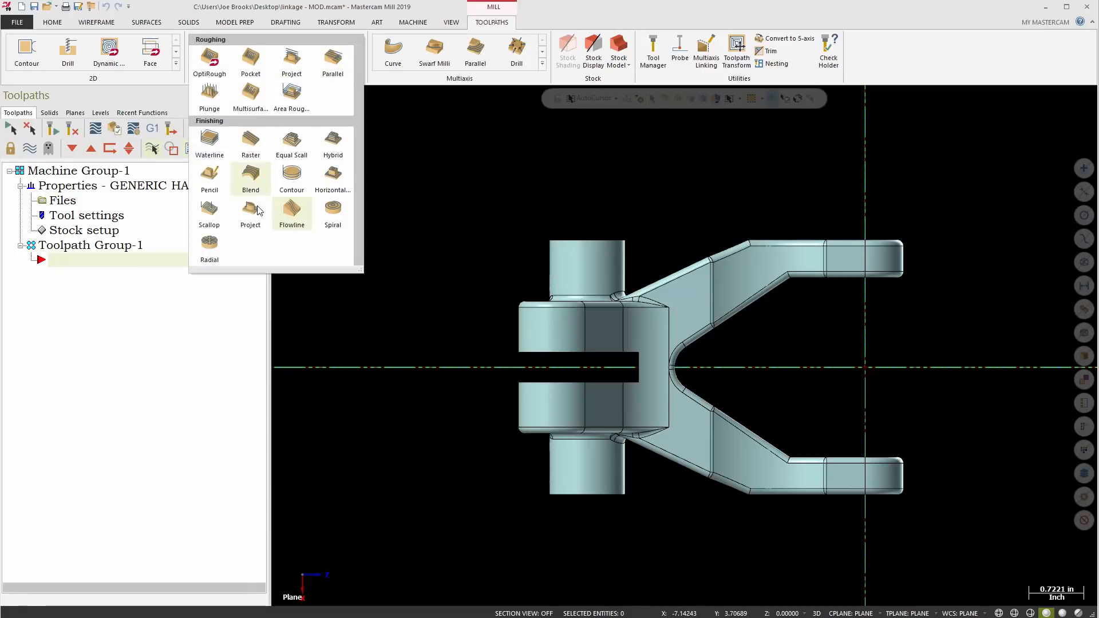
pyautogui.click(292, 214)
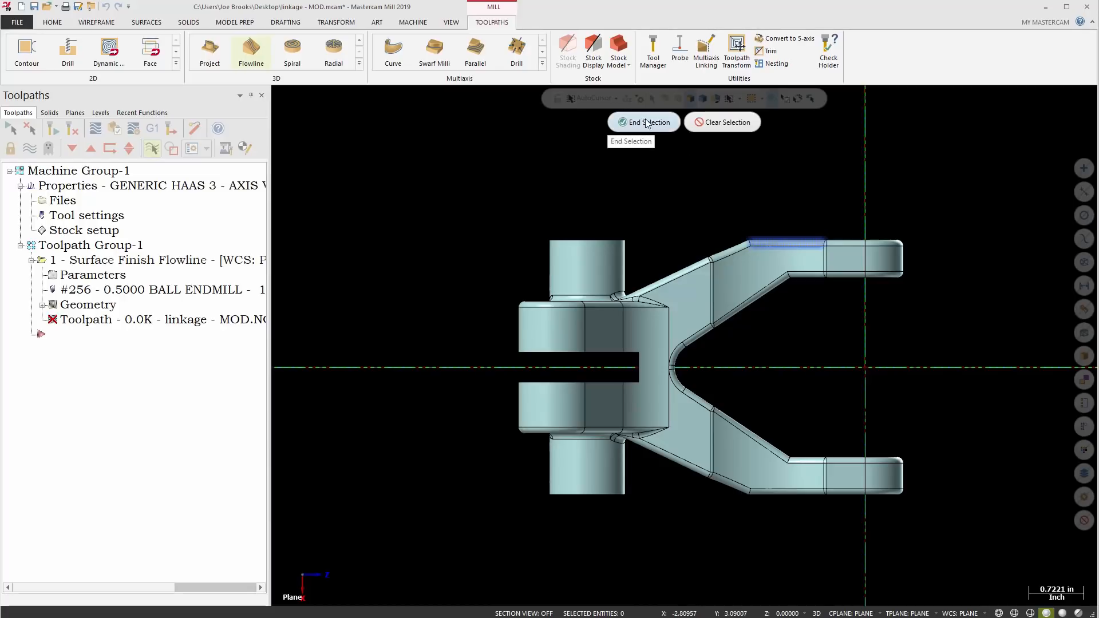
pyautogui.click(643, 122)
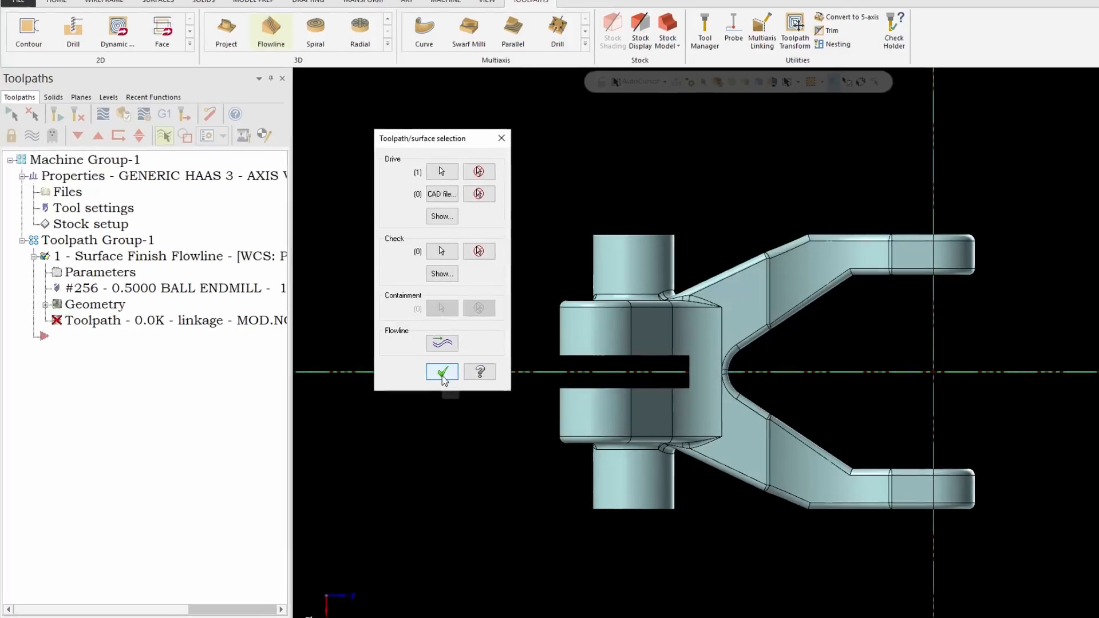
pyautogui.click(442, 372)
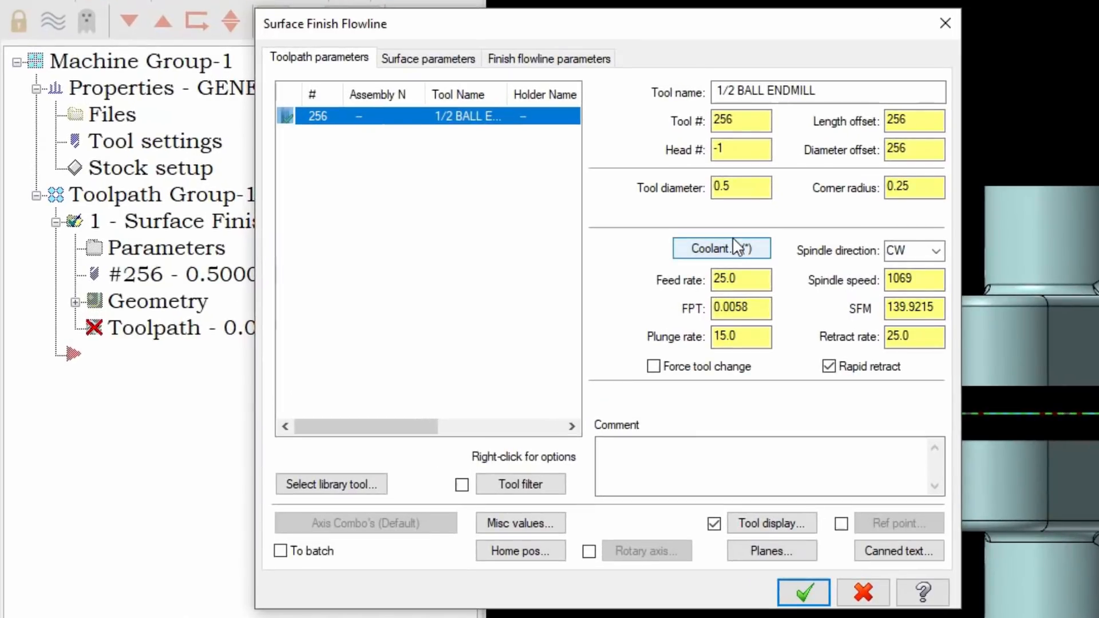
# Verify flood coolant and the arc-filtered 0.003 tolerance, then accept the flowline direction data.
pyautogui.click(720, 249)
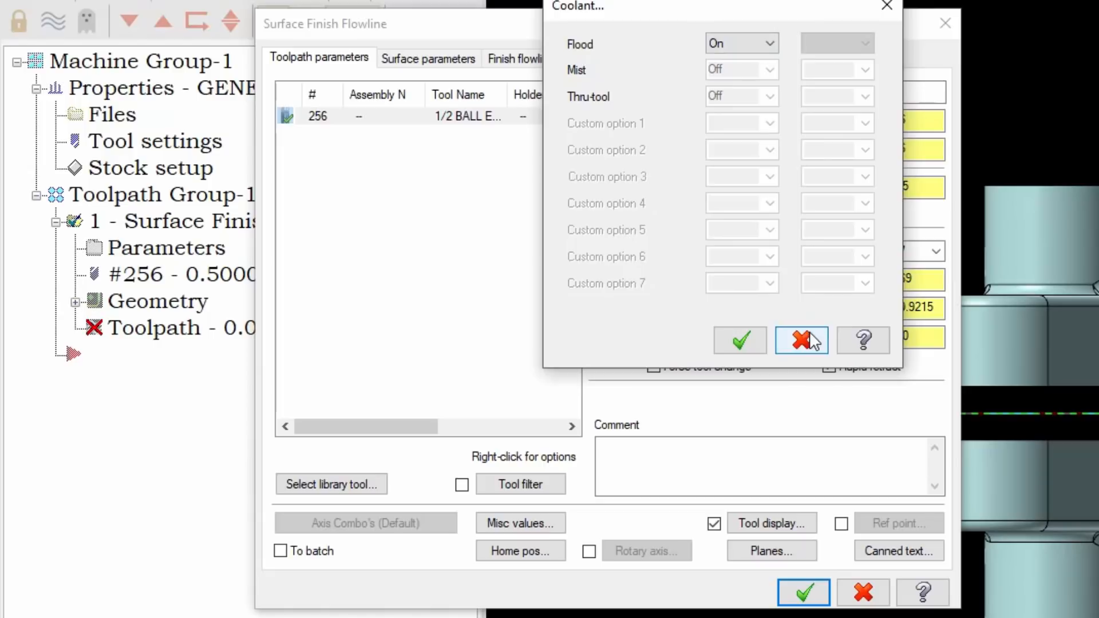
pyautogui.click(801, 341)
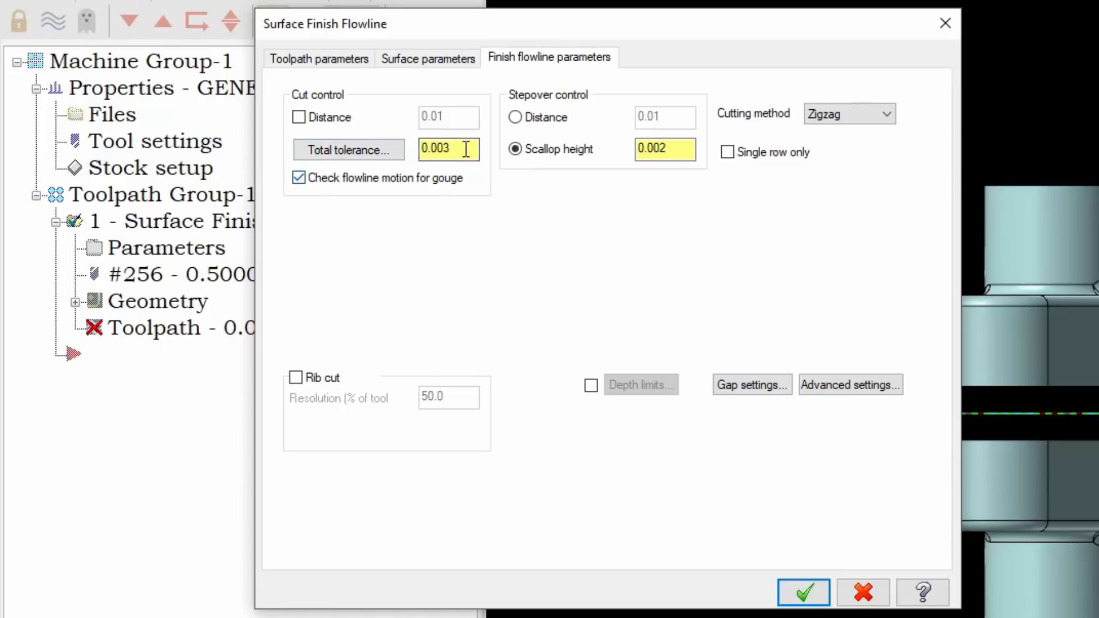
pyautogui.click(348, 150)
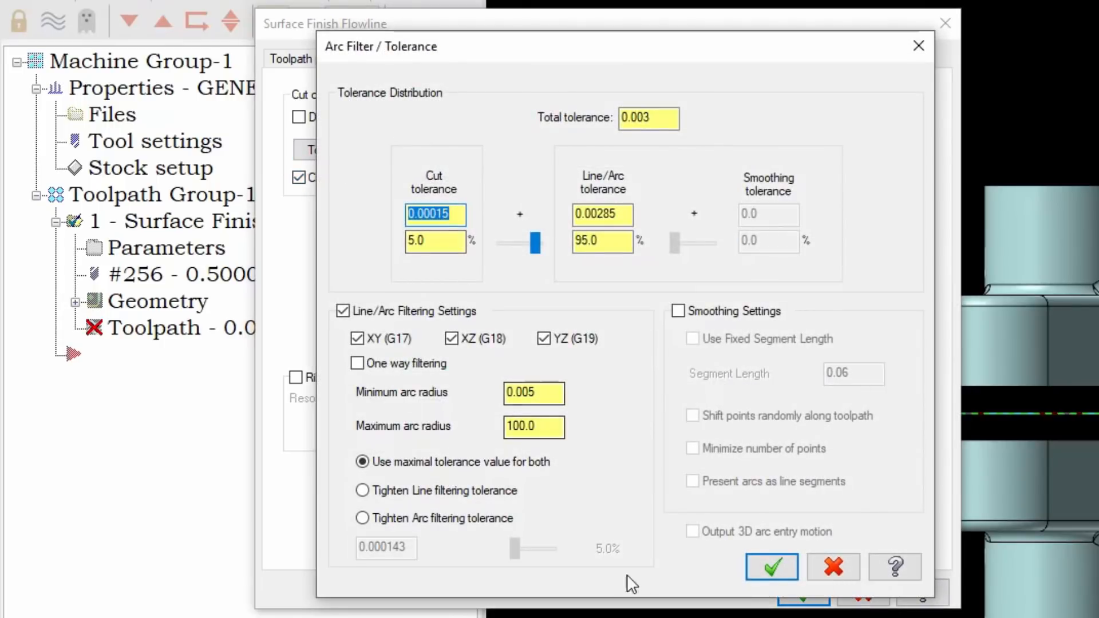
pyautogui.moveTo(834, 567)
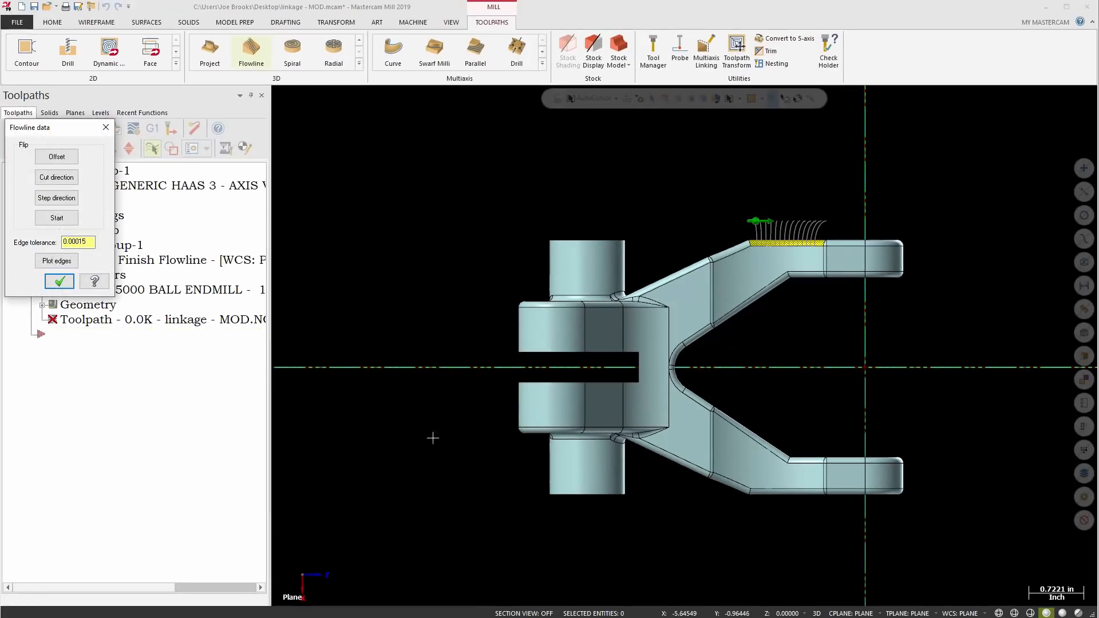
pyautogui.click(58, 282)
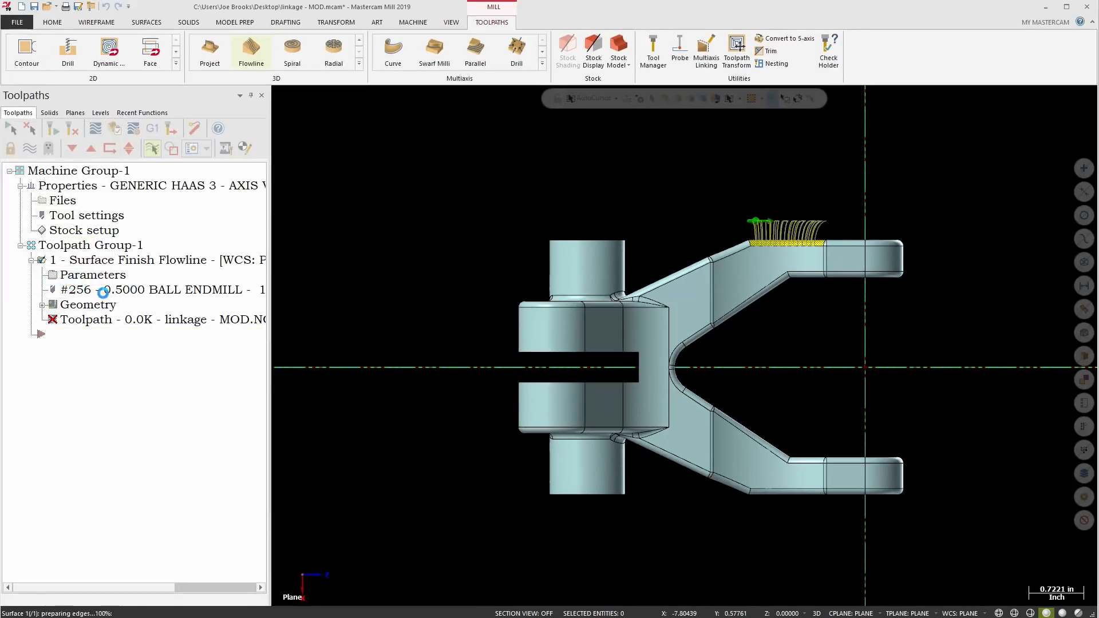